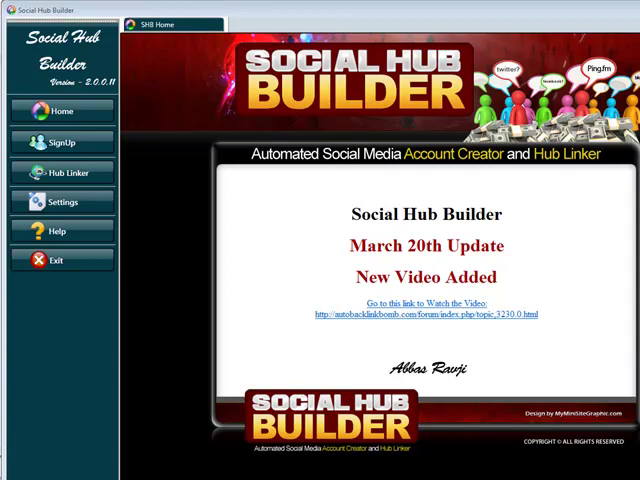
mouse_move(284, 336)
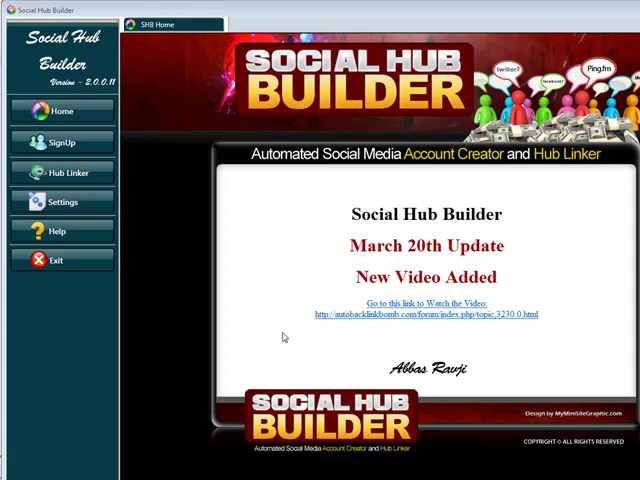
mouse_move(62, 172)
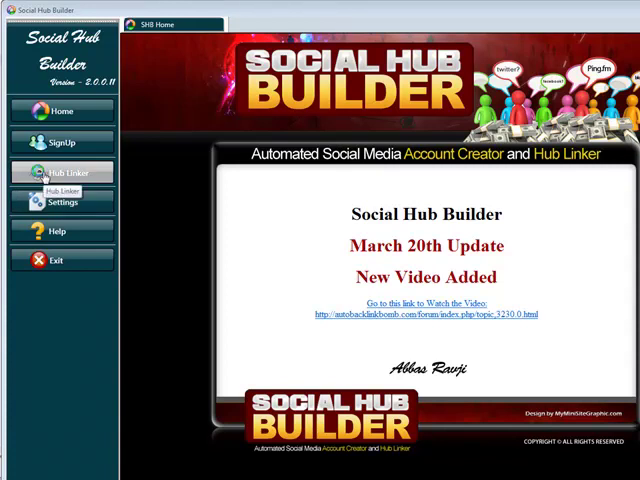
Step: Bring up the Hub Linker's Linker Account logins and look at the ScoopIt and PixelPipe(Twitter) rows
left_click(62, 172)
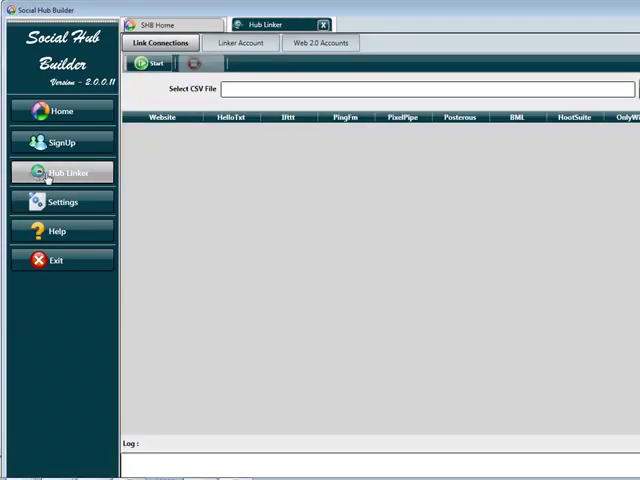
left_click(240, 42)
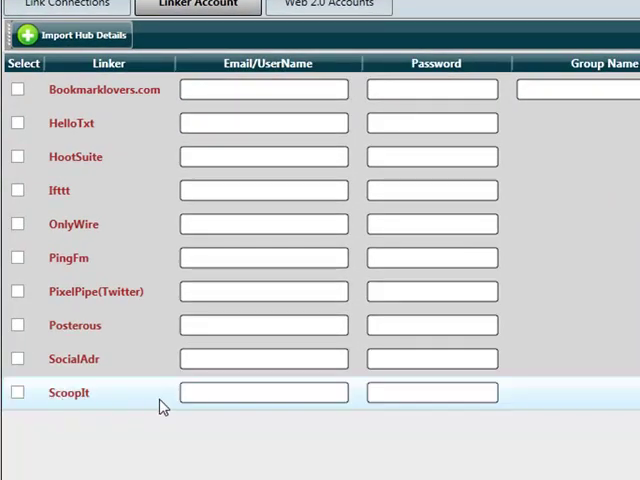
left_click(264, 292)
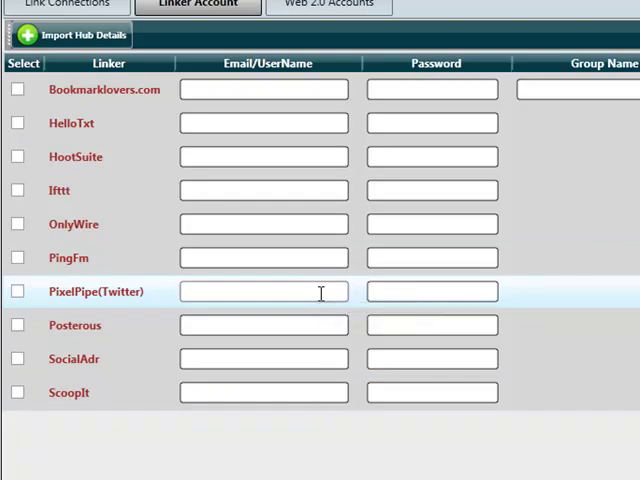
left_click(264, 88)
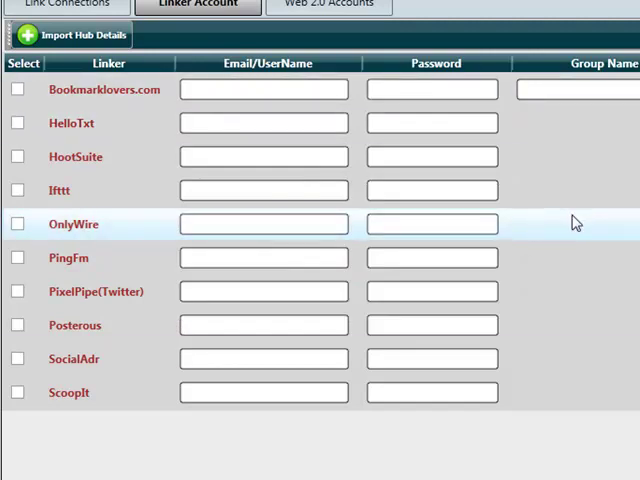
Step: Review the OnlyWire and HelloTxt rows, noting HelloTxt needs an email rather than a username
left_click(264, 122)
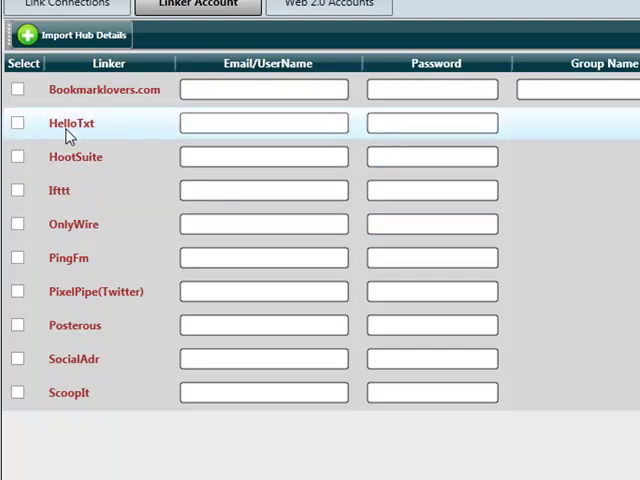
left_click(264, 122)
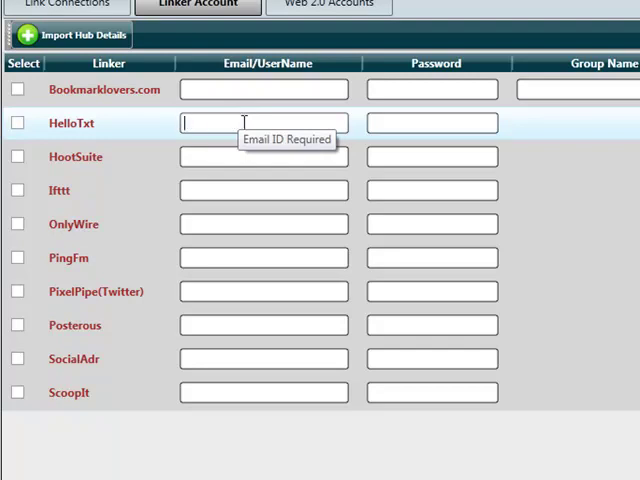
left_click(264, 292)
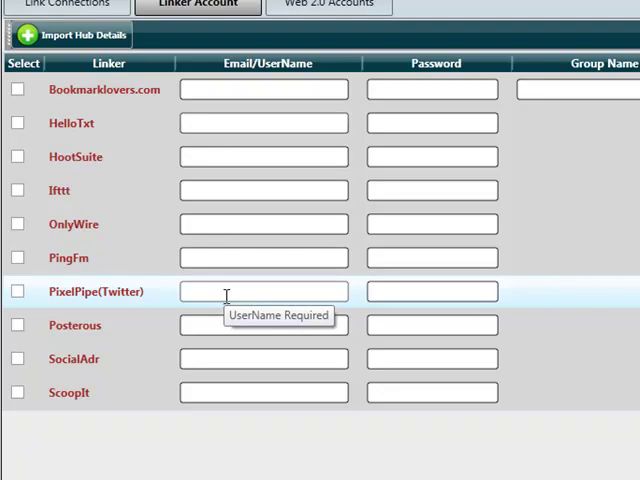
mouse_move(50, 50)
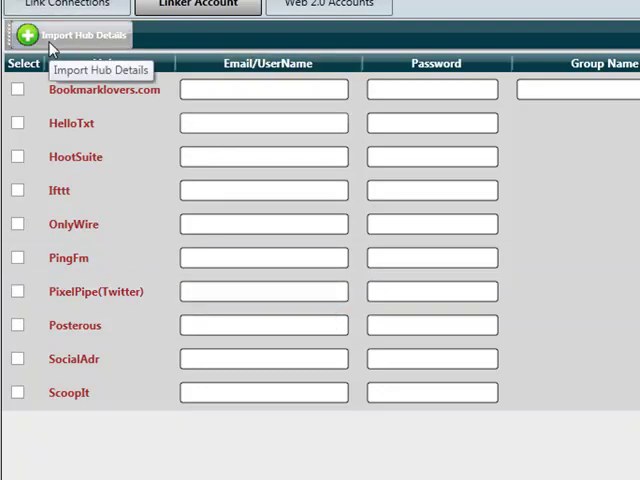
left_click(264, 122)
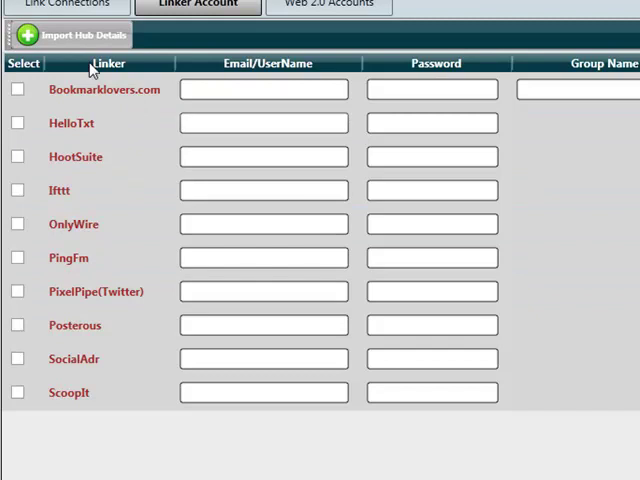
Step: Import hub details from the Final CSV in SocialHubBuilder > LogResults > Signup > Success
left_click(68, 36)
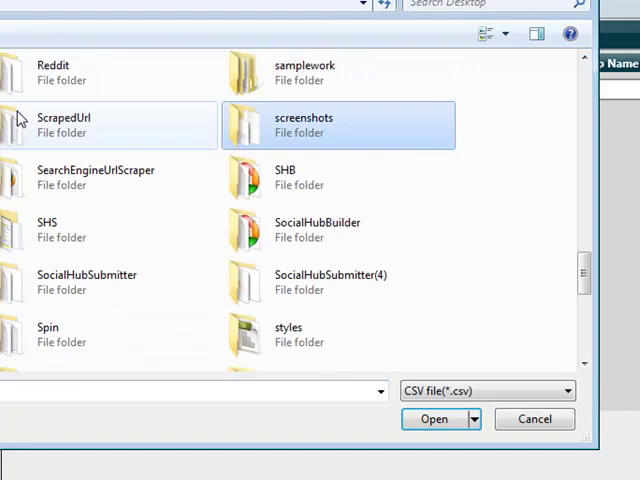
double_click(318, 228)
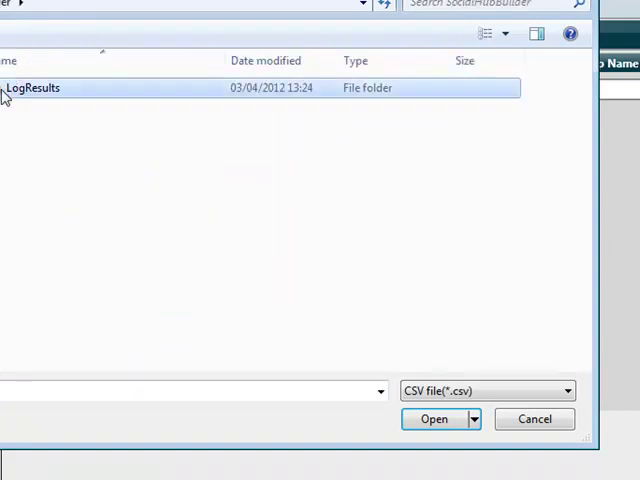
double_click(32, 88)
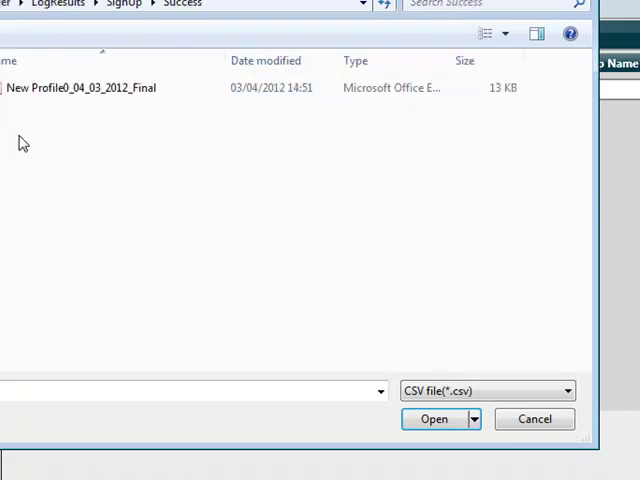
left_click(434, 418)
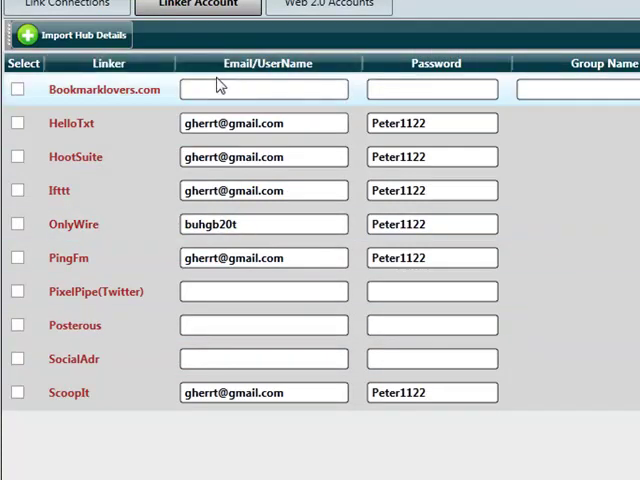
mouse_move(248, 204)
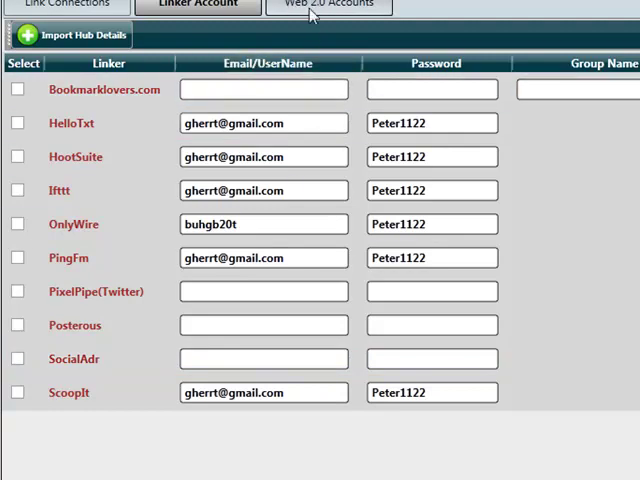
Step: Show the Web 2.0 Accounts selections per linker under the Web Profile0 profile
left_click(328, 6)
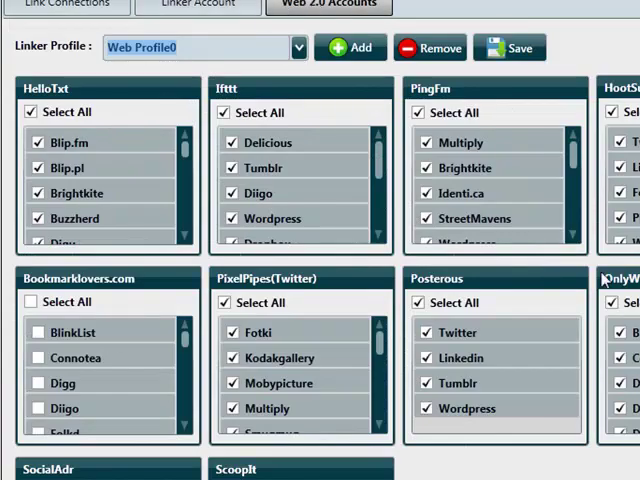
left_click(68, 8)
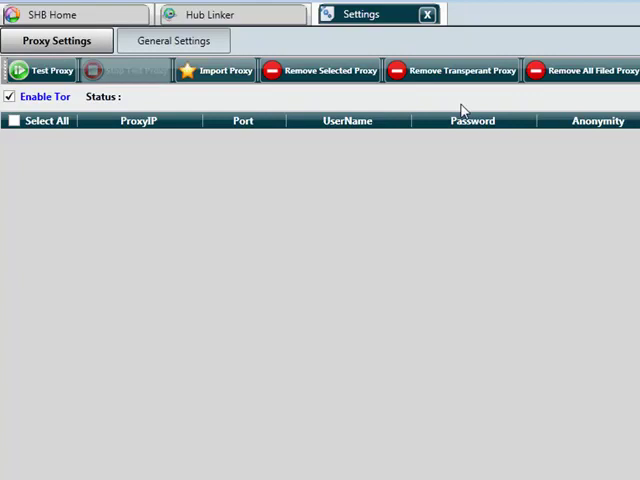
mouse_move(610, 84)
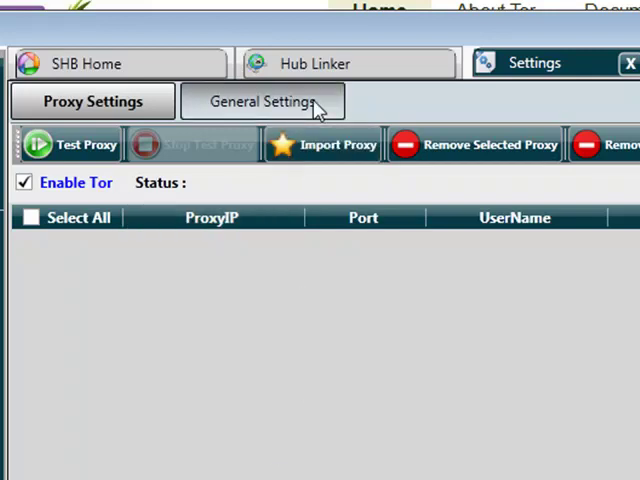
Step: View General Settings' Tor and Privoxy paths and the desktop Tor folder holding tor.exe
left_click(262, 100)
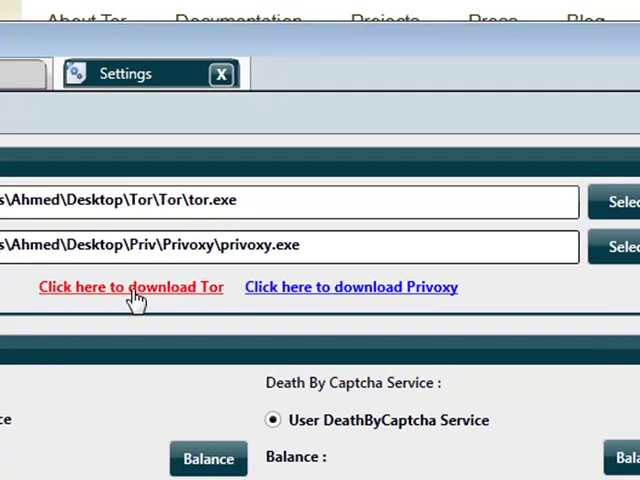
mouse_move(68, 300)
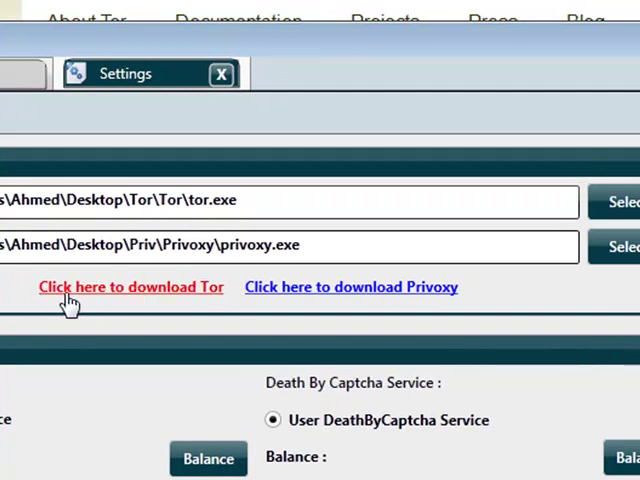
mouse_move(220, 300)
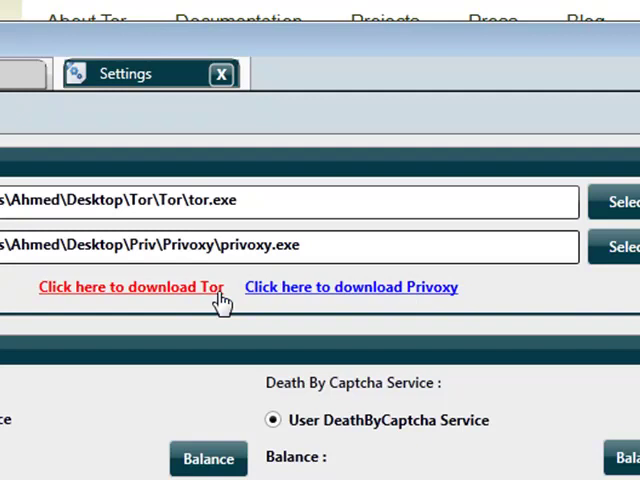
mouse_move(50, 308)
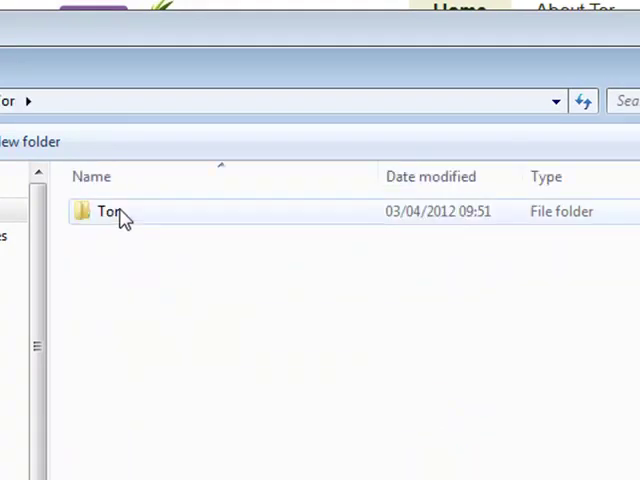
double_click(108, 212)
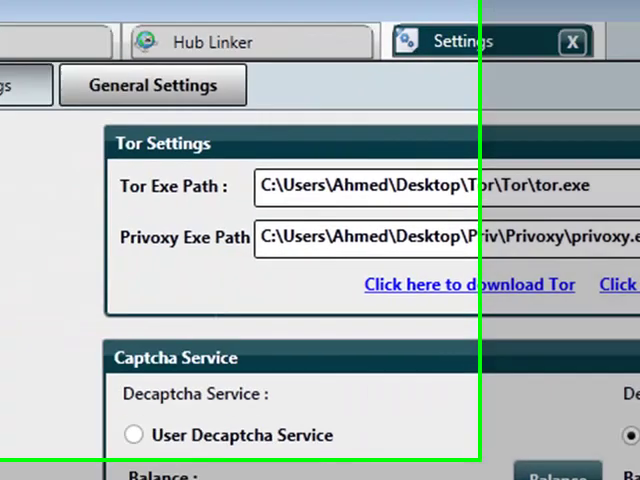
Step: Look over the SignUp profile's account details and chosen WebSites, ending on Account SignUp
left_click(122, 110)
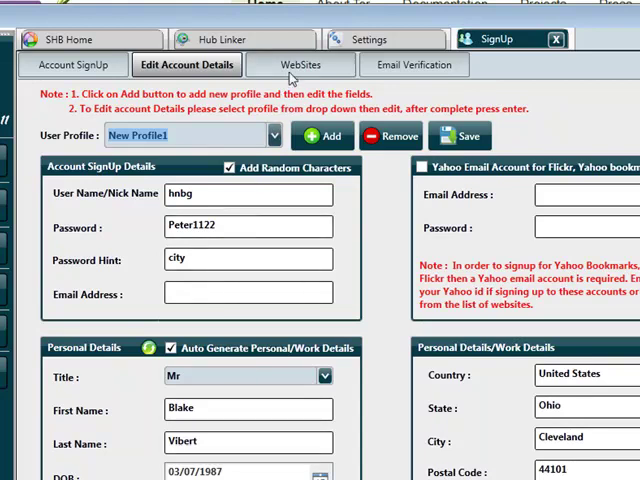
left_click(300, 64)
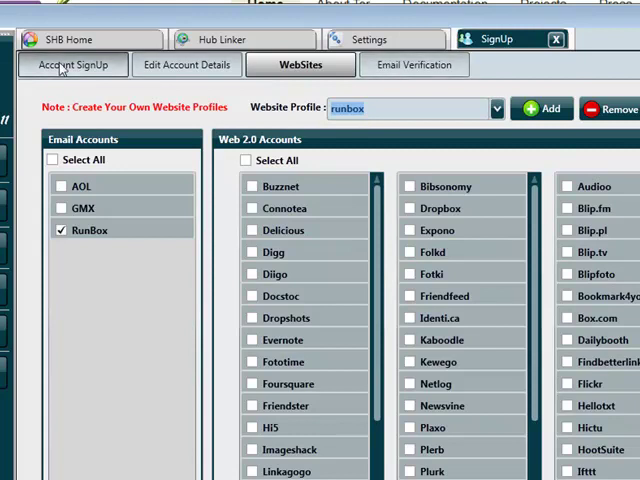
left_click(72, 64)
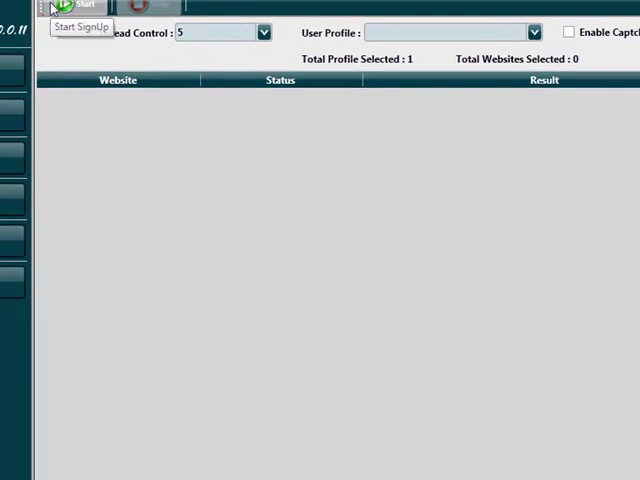
mouse_move(80, 218)
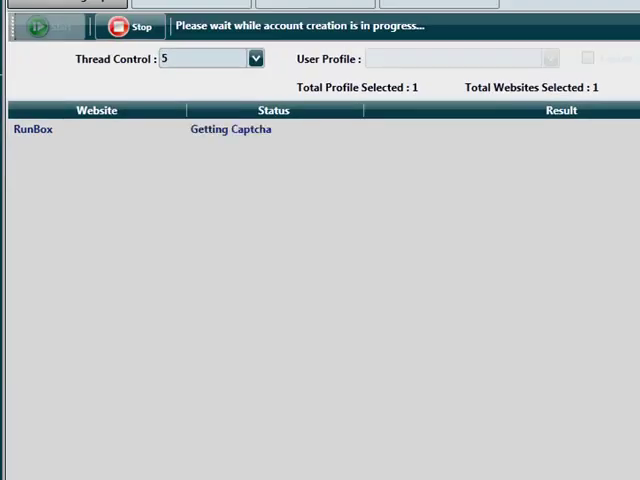
mouse_move(72, 148)
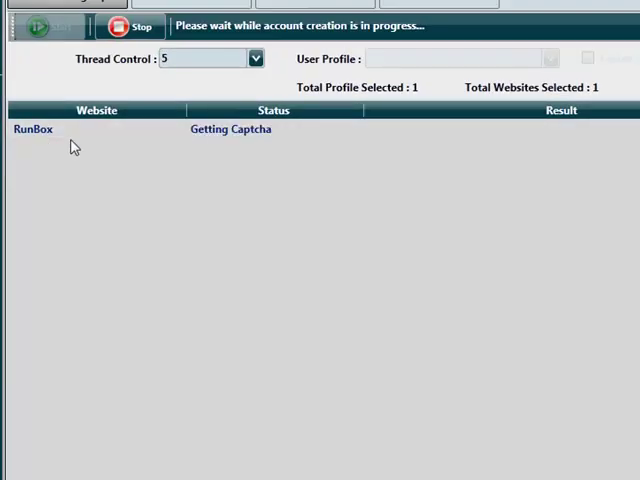
mouse_move(230, 148)
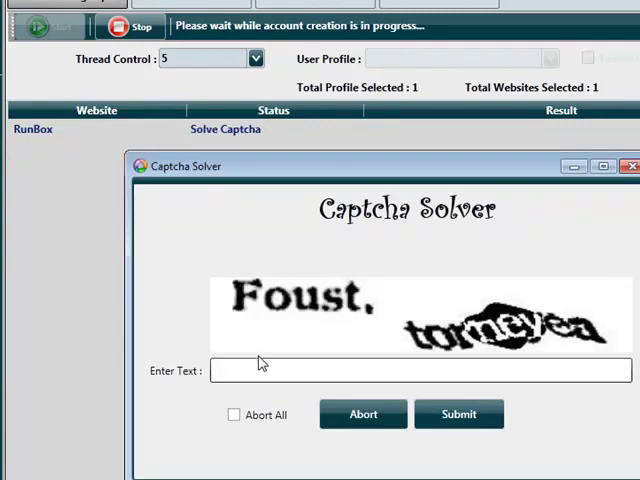
Step: Answer the RunBox captcha with 'Foust, to meyea' and submit it
type("Foust")
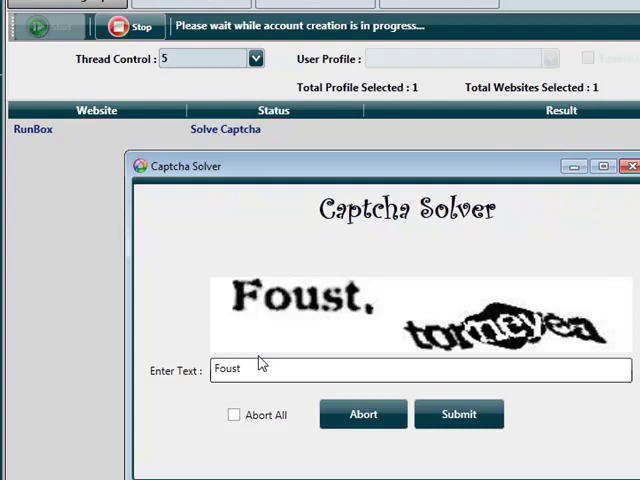
type(", to")
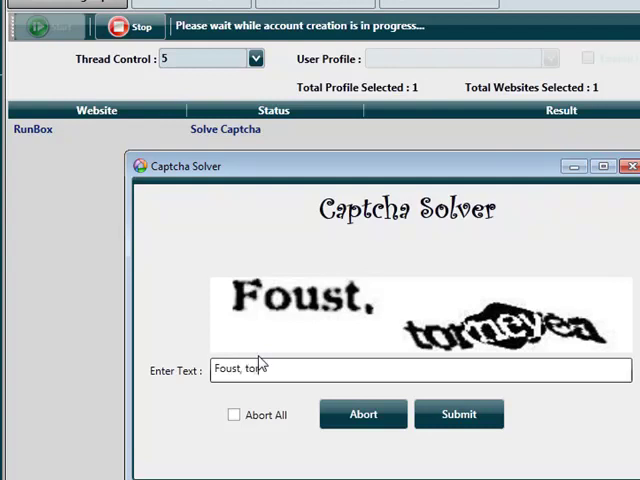
type("meyea")
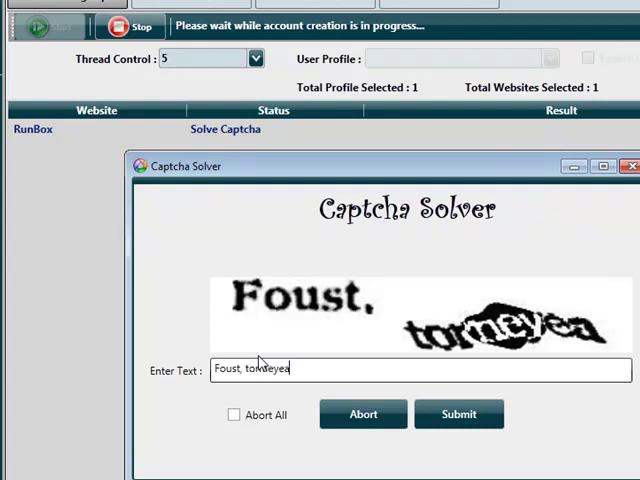
left_click(458, 414)
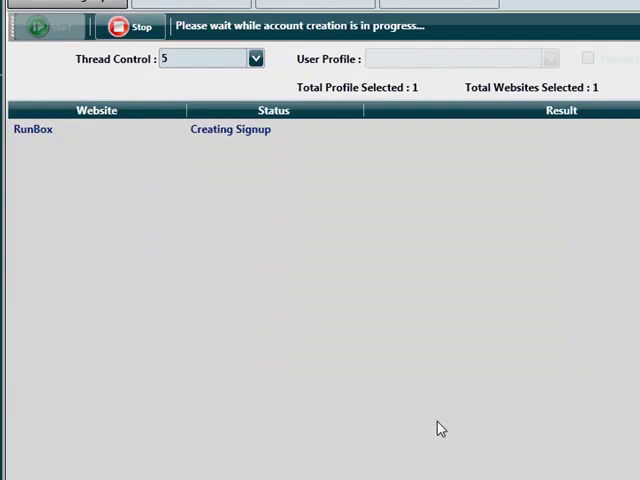
mouse_move(404, 232)
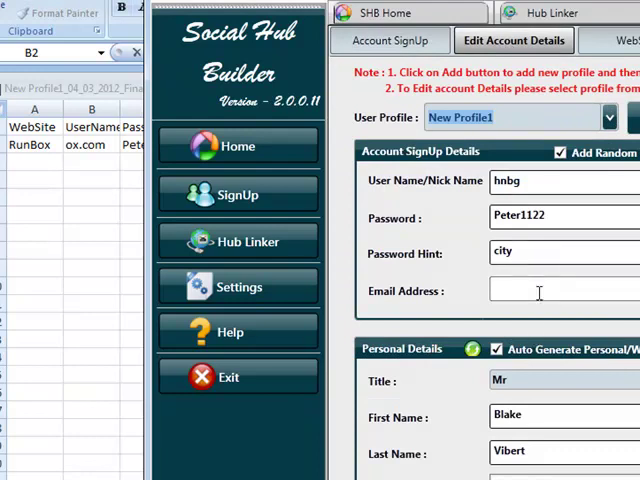
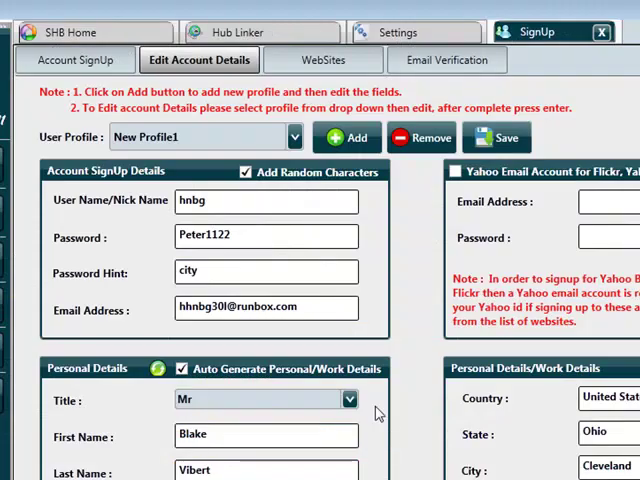
left_click(322, 60)
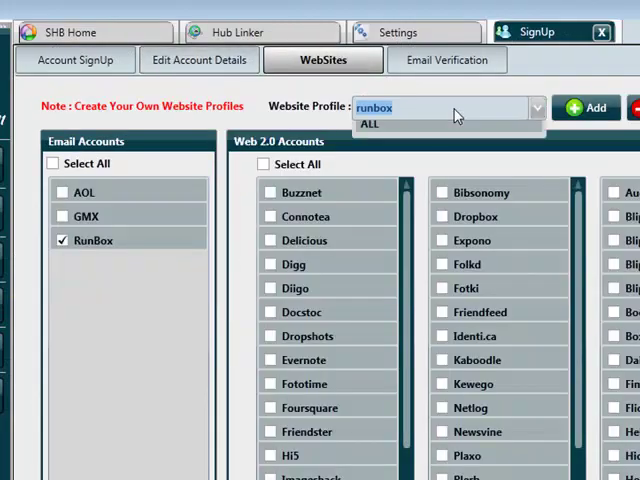
Step: Choose the ALL website profile (100 sites) and return to the Account SignUp screen
left_click(536, 108)
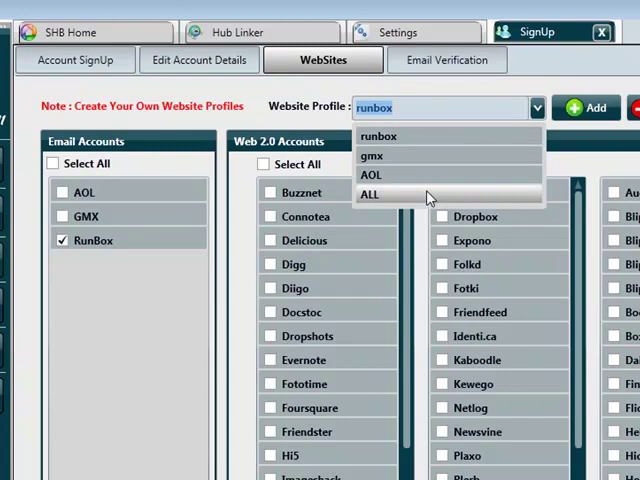
left_click(372, 192)
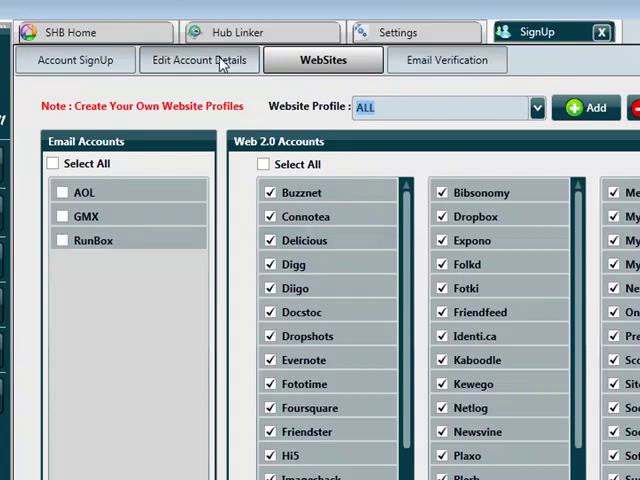
left_click(76, 60)
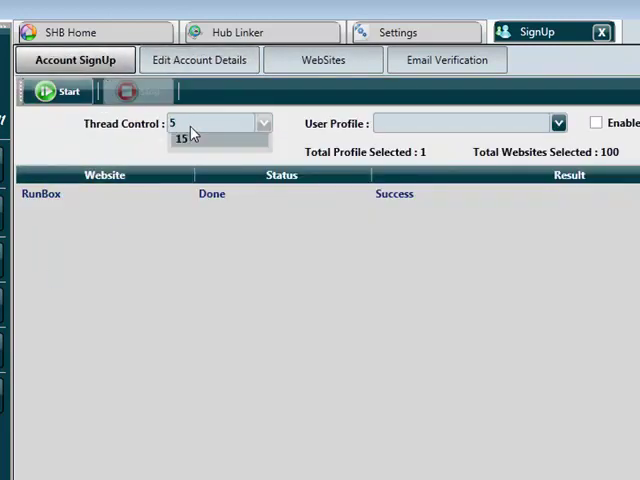
Step: Set Thread Control to 15 and enable the captcha option for the 100-site run
left_click(264, 122)
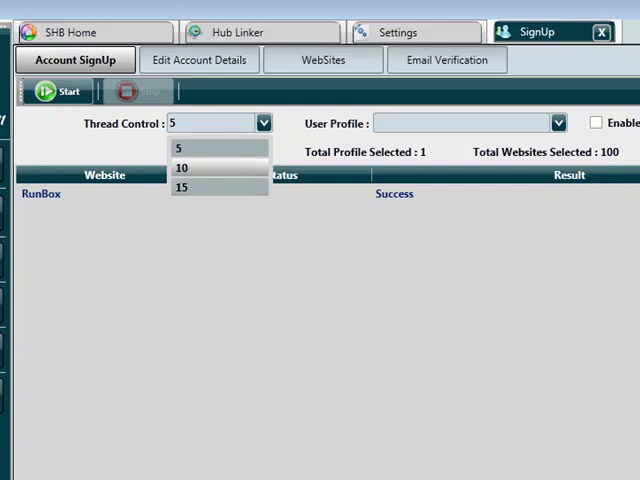
left_click(180, 148)
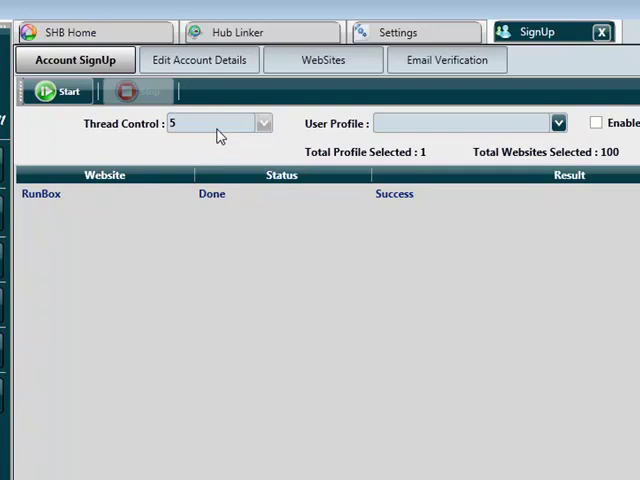
left_click(264, 122)
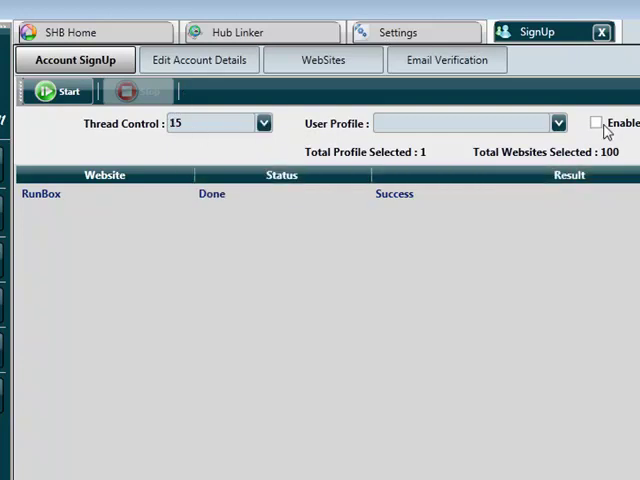
left_click(596, 122)
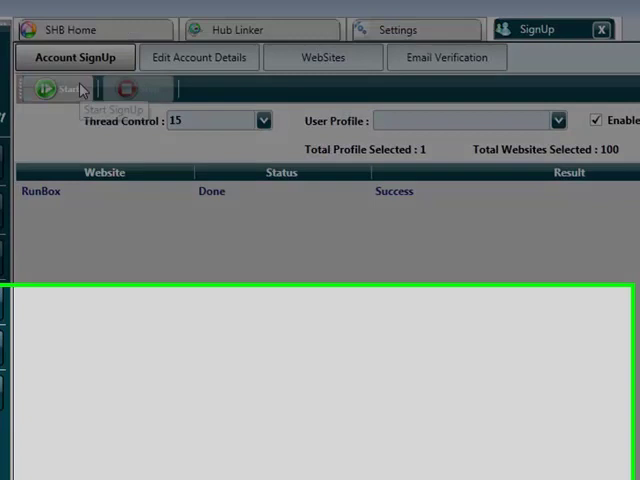
Step: Scroll the results table as each website reports sign-up success or failure
scroll("down", 3)
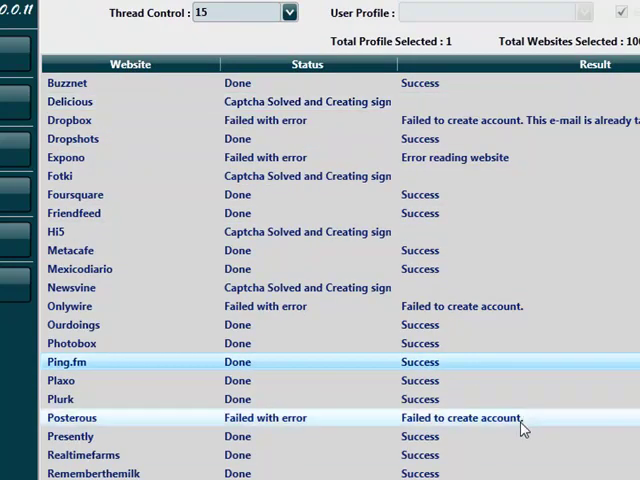
scroll("down", 3)
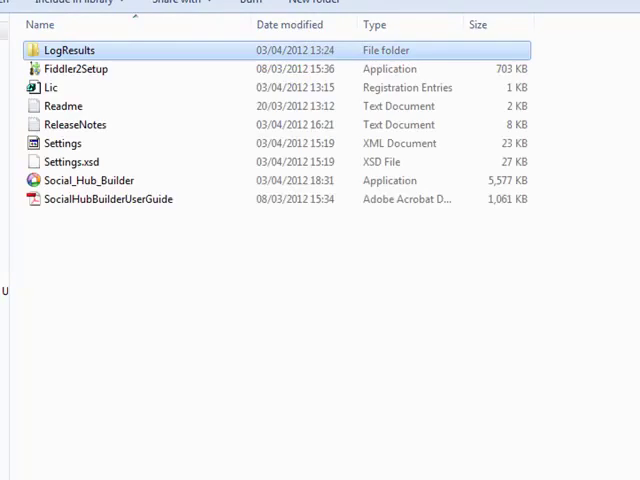
Step: Open the LogResults folder in the Social Hub Builder install directory
double_click(74, 124)
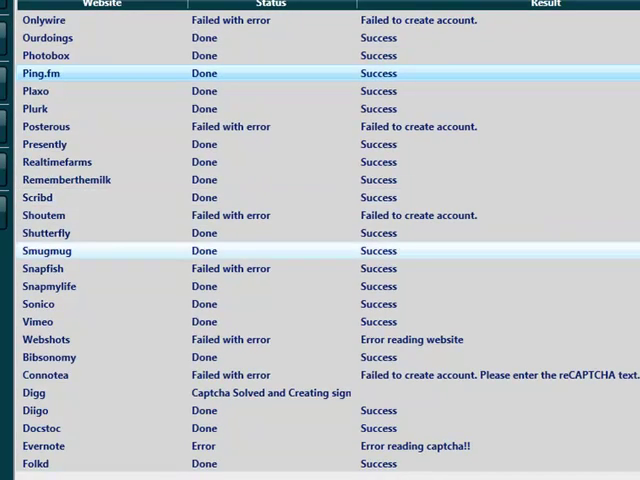
Step: Scroll the results grid as sign-ups for Blip.tv, Tumblr, Scoop.it and others report success or failure
scroll("up", 3)
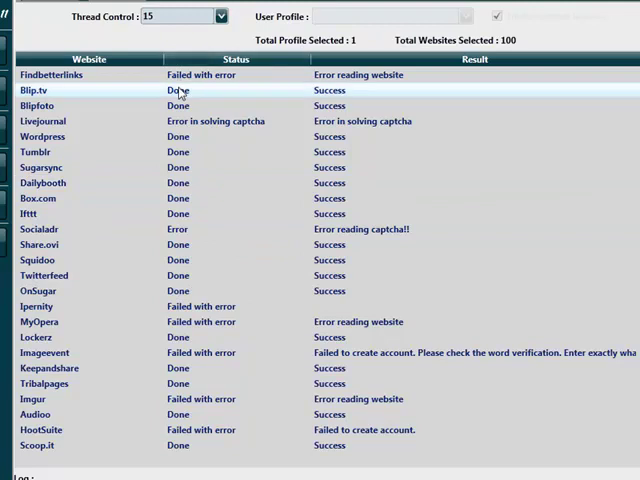
scroll("up", 3)
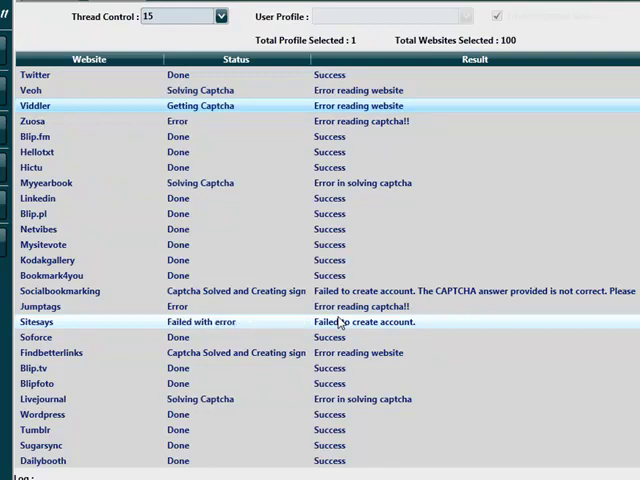
scroll("down", 3)
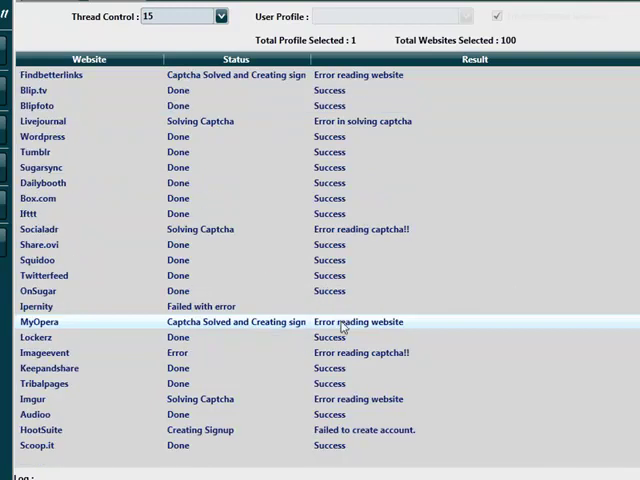
scroll("down", 3)
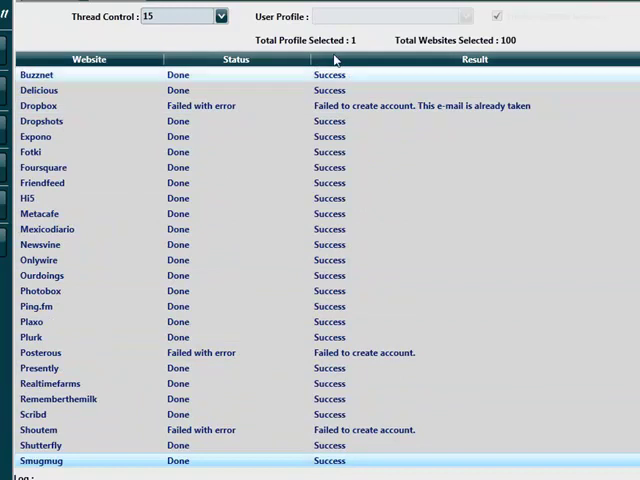
mouse_move(200, 32)
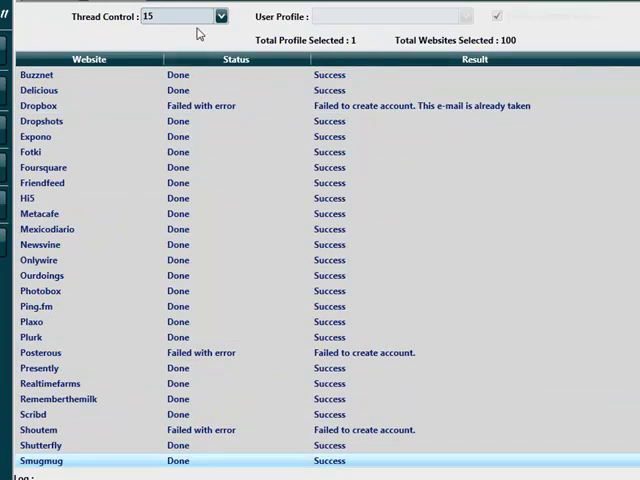